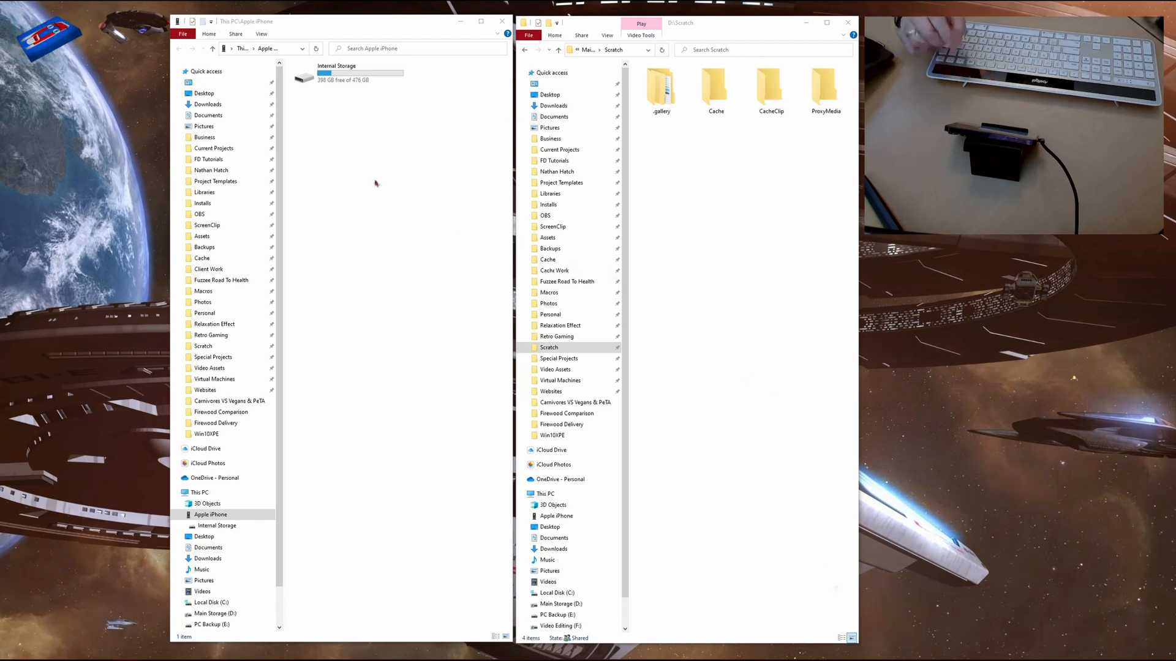
Open the iPhone's Internal Storage, then DCIM, then its newest 202303 dated folder.
click(349, 73)
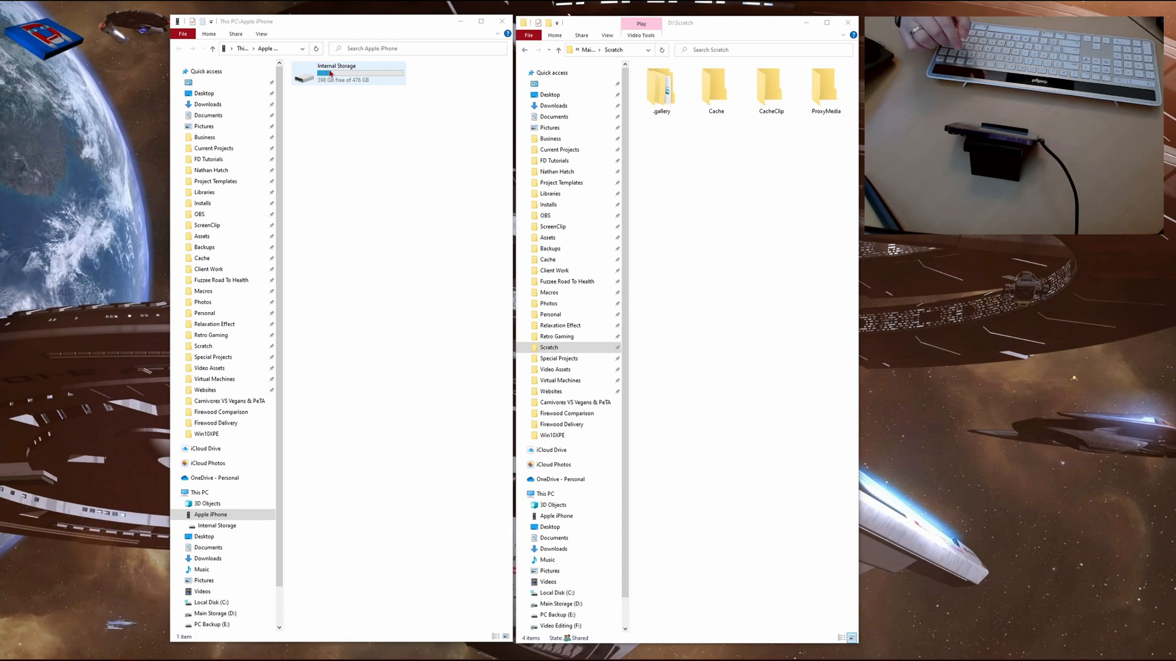
double_click(336, 74)
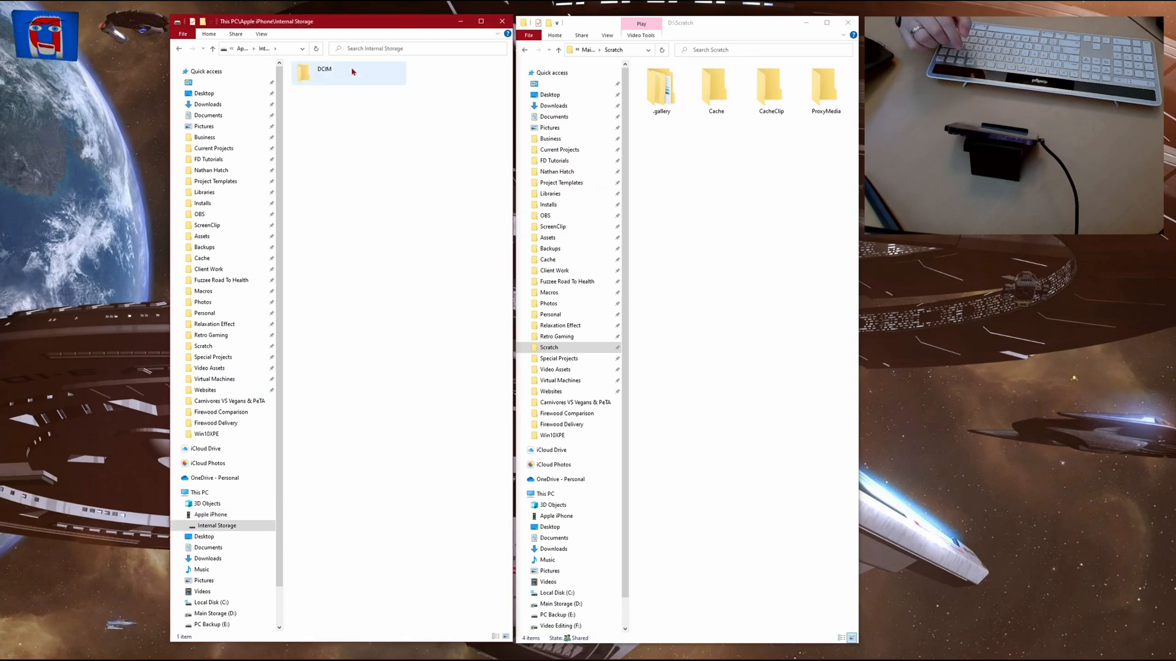
double_click(324, 71)
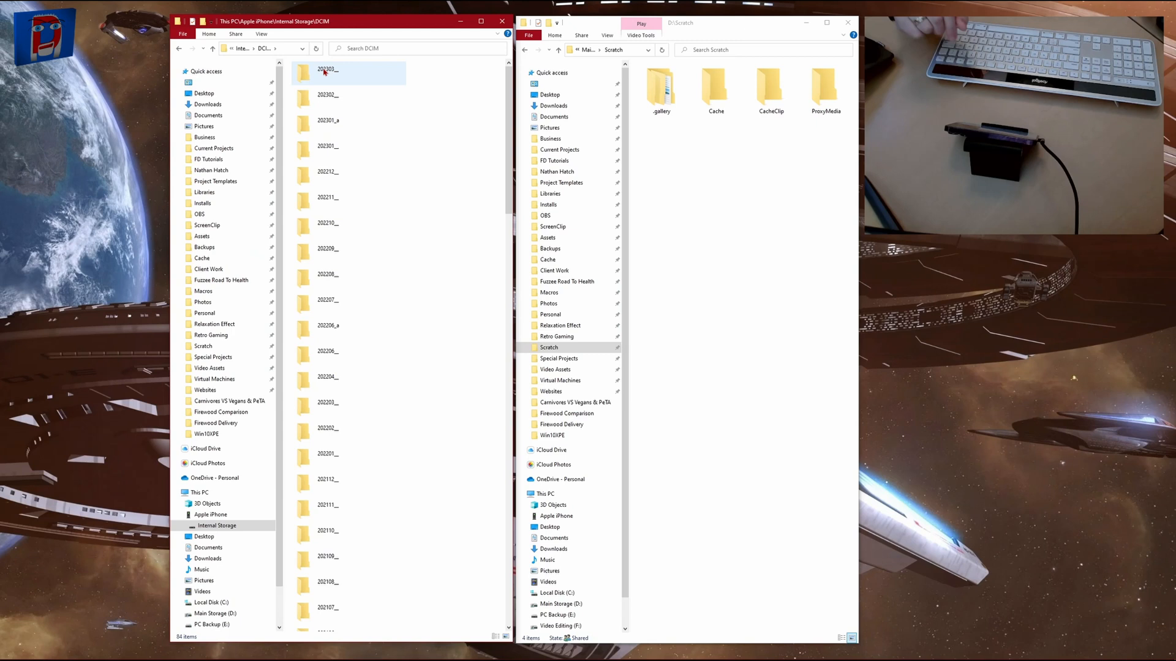
click(329, 98)
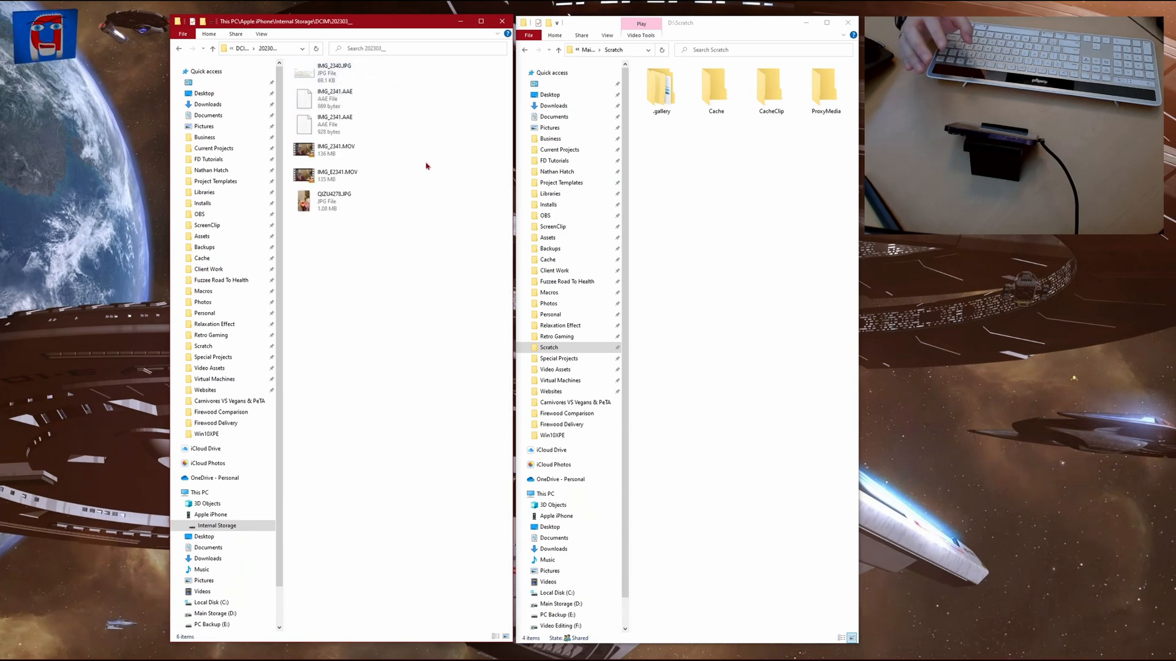
Copy QIZU4278.JPG, IMG_E2341.MOV and IMG_2341.MOV from the iPhone folder into D:\Scratch.
click(334, 201)
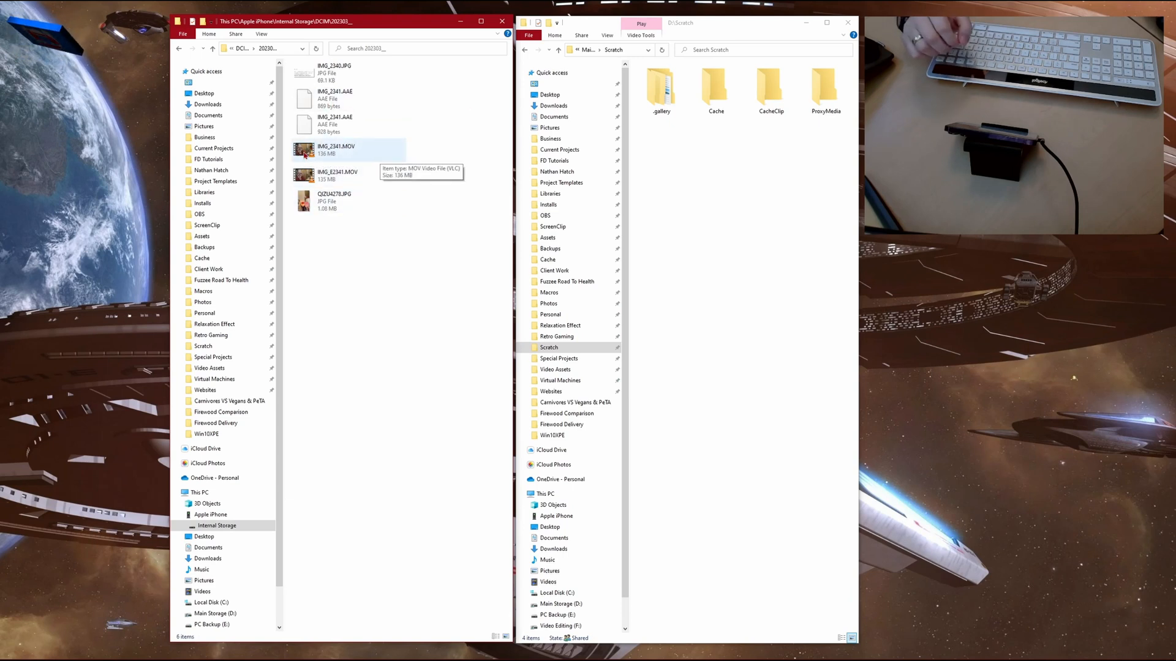
click(333, 201)
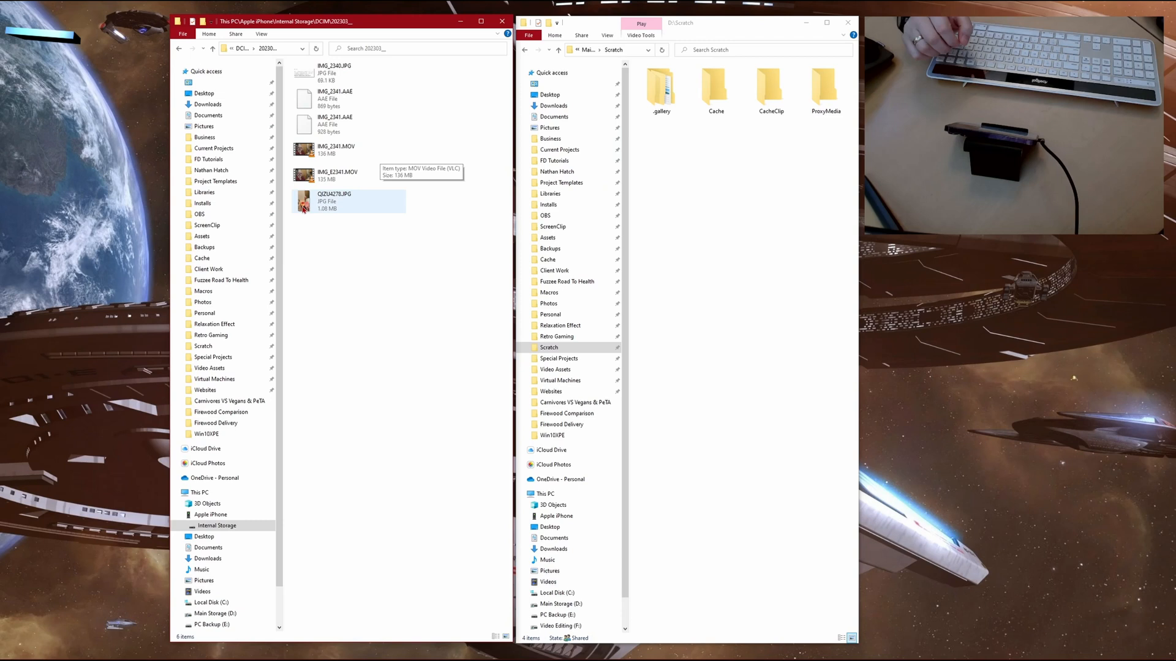
mouse_move(315, 201)
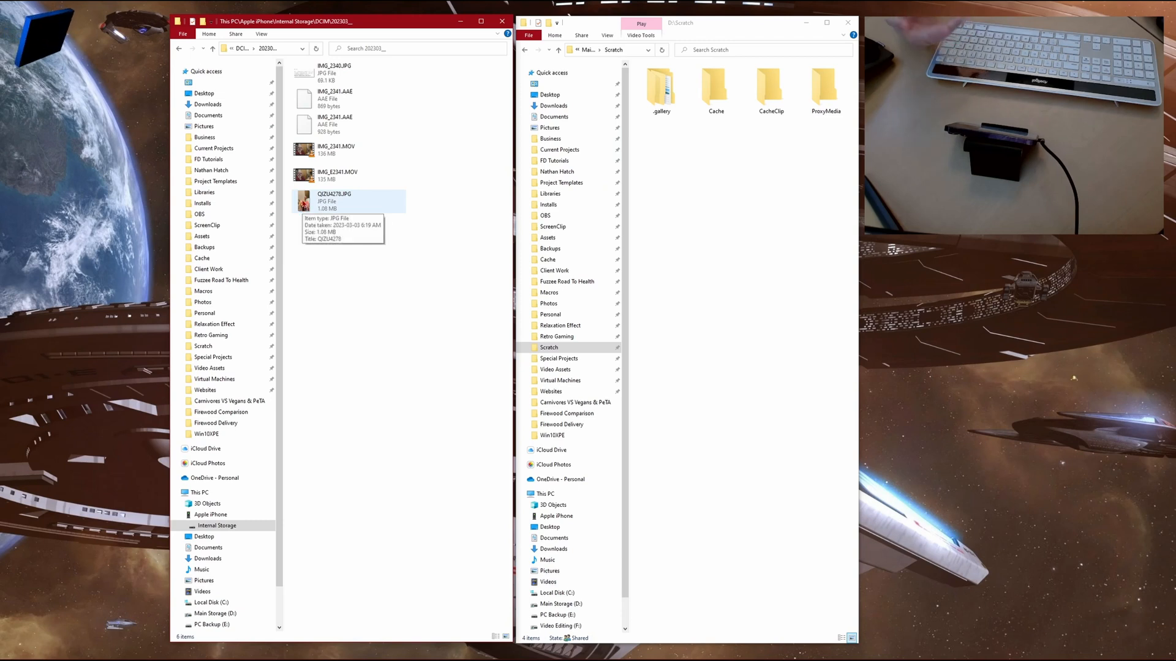
click(333, 200)
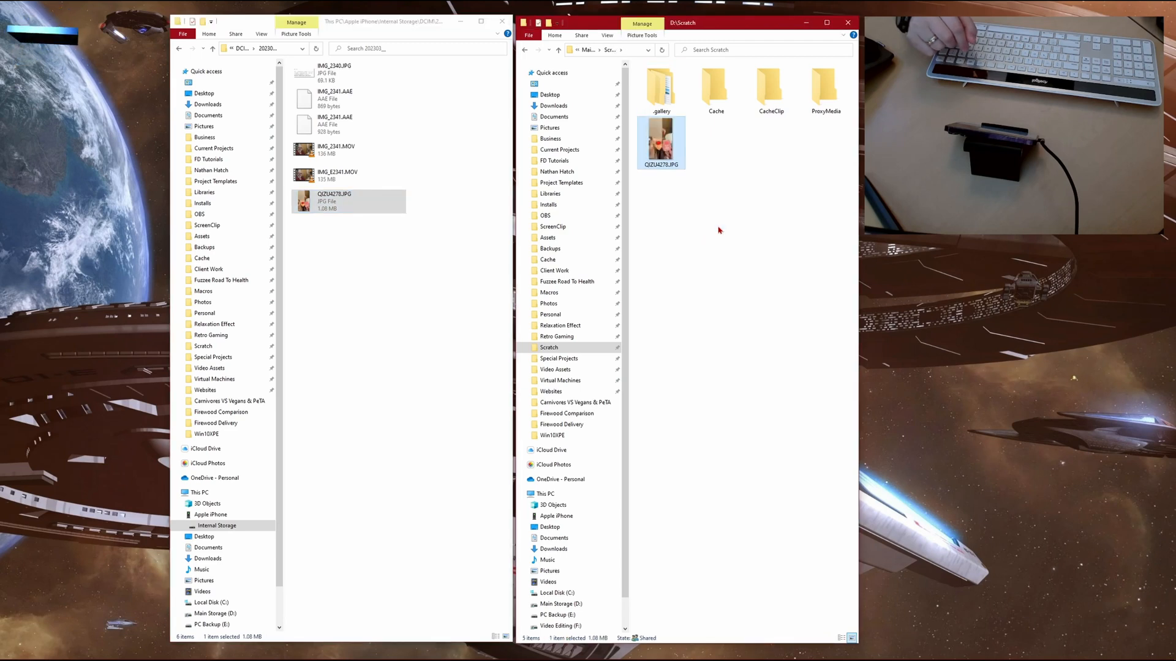
click(338, 175)
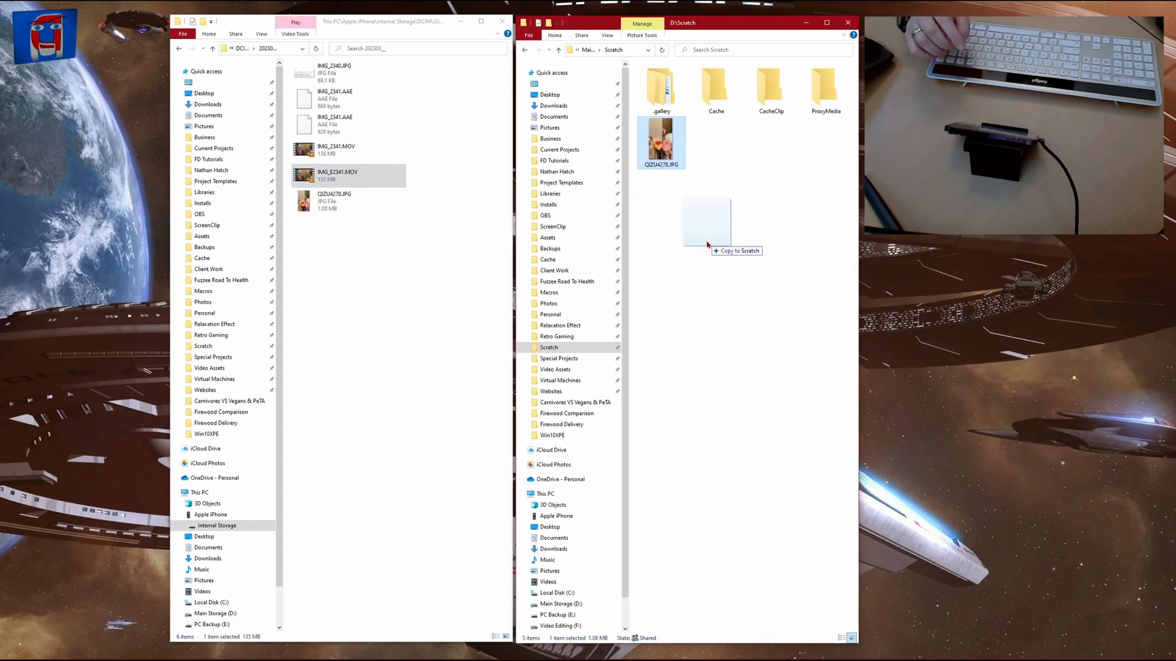
drag(346, 175, 705, 222)
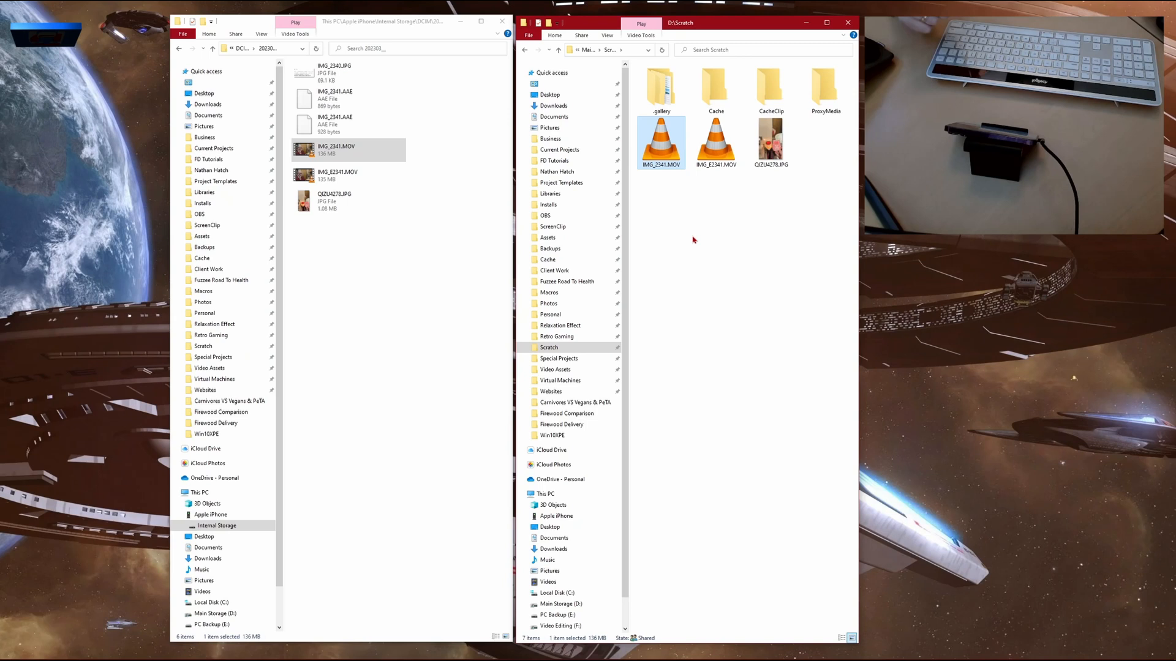
mouse_move(704, 238)
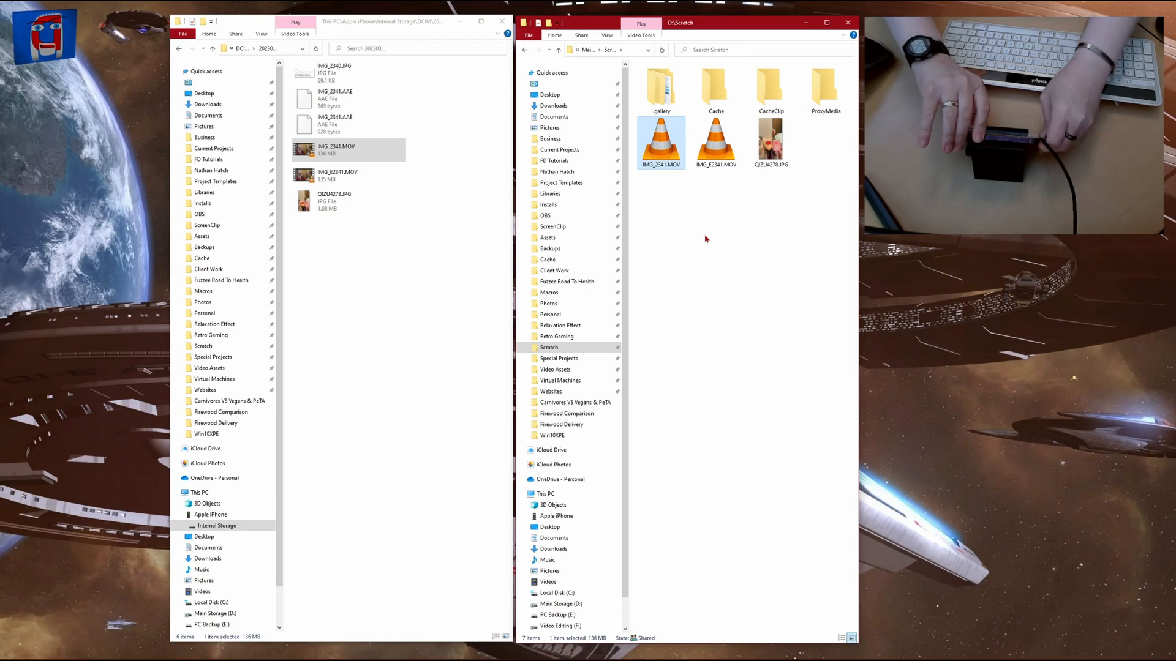
click(501, 21)
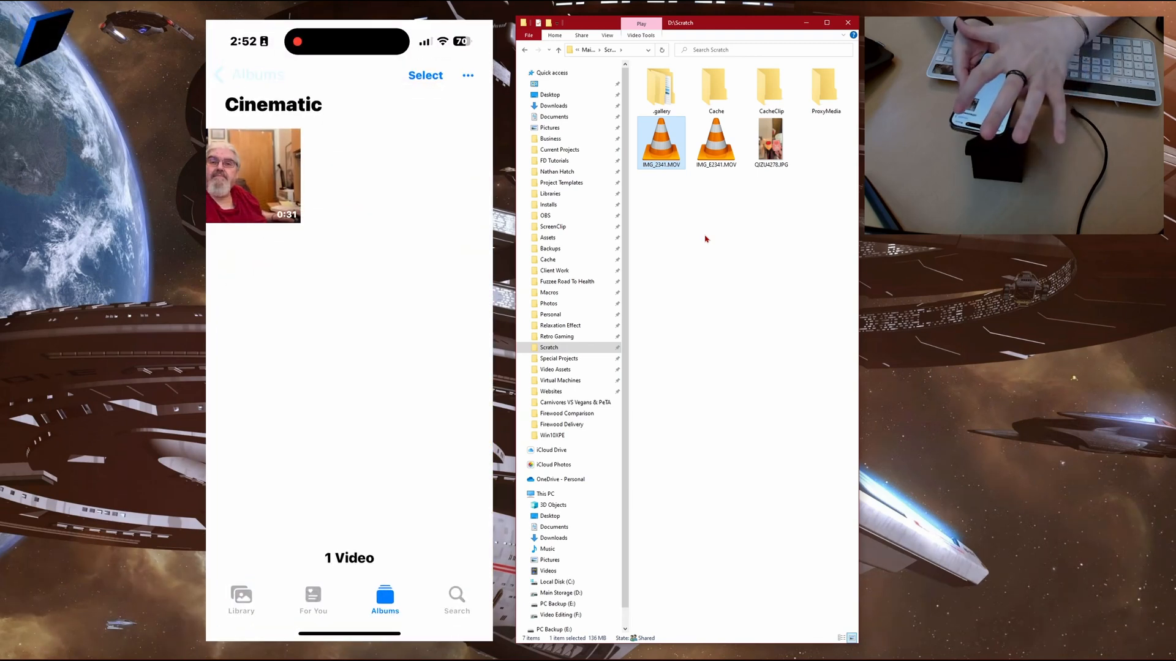
Return from the Cinematic album to the Albums list.
click(249, 74)
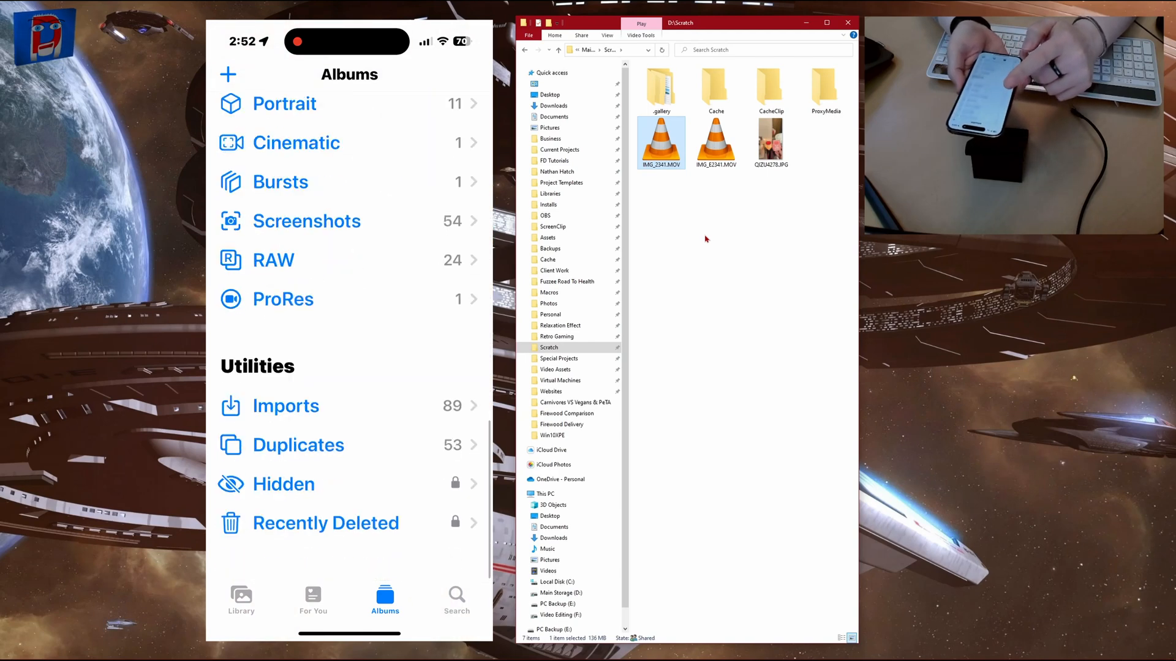
Delete all items in Recently Deleted, confirming the permanent deletion, and return to Albums.
scroll(down, 3)
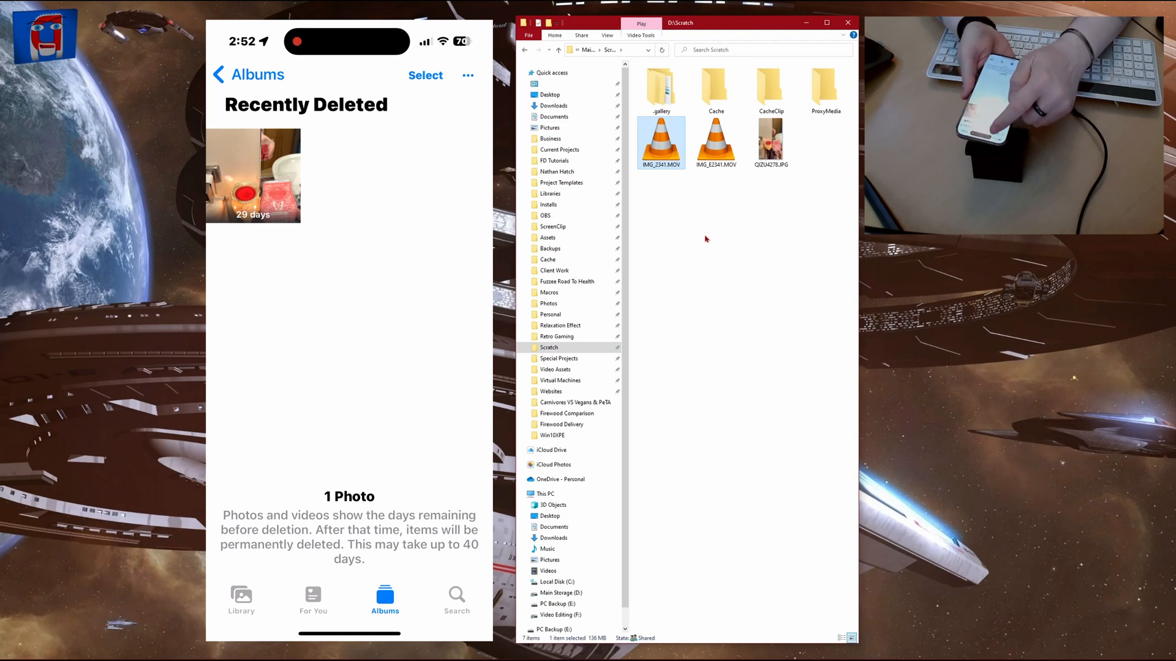
click(425, 75)
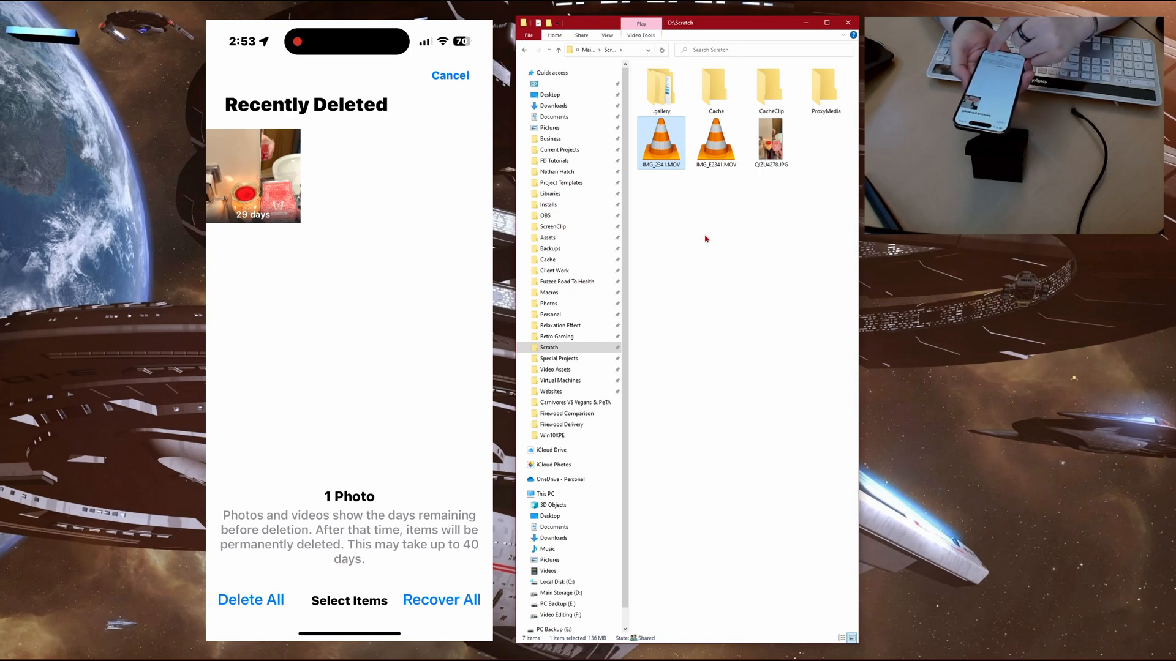
click(250, 600)
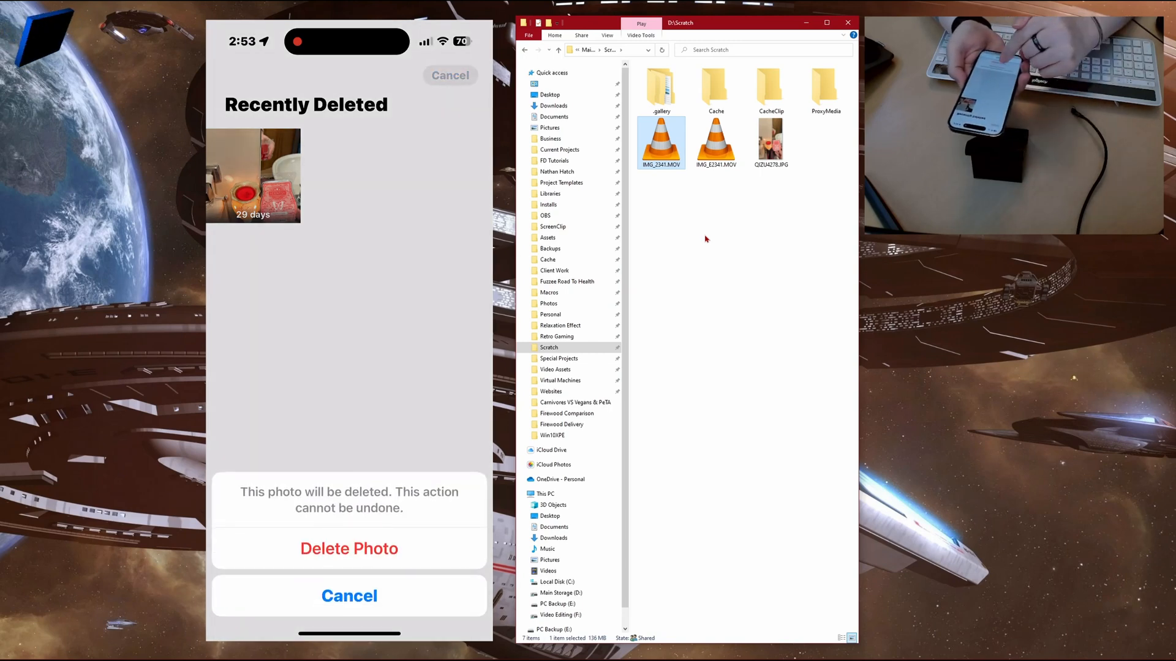
click(350, 549)
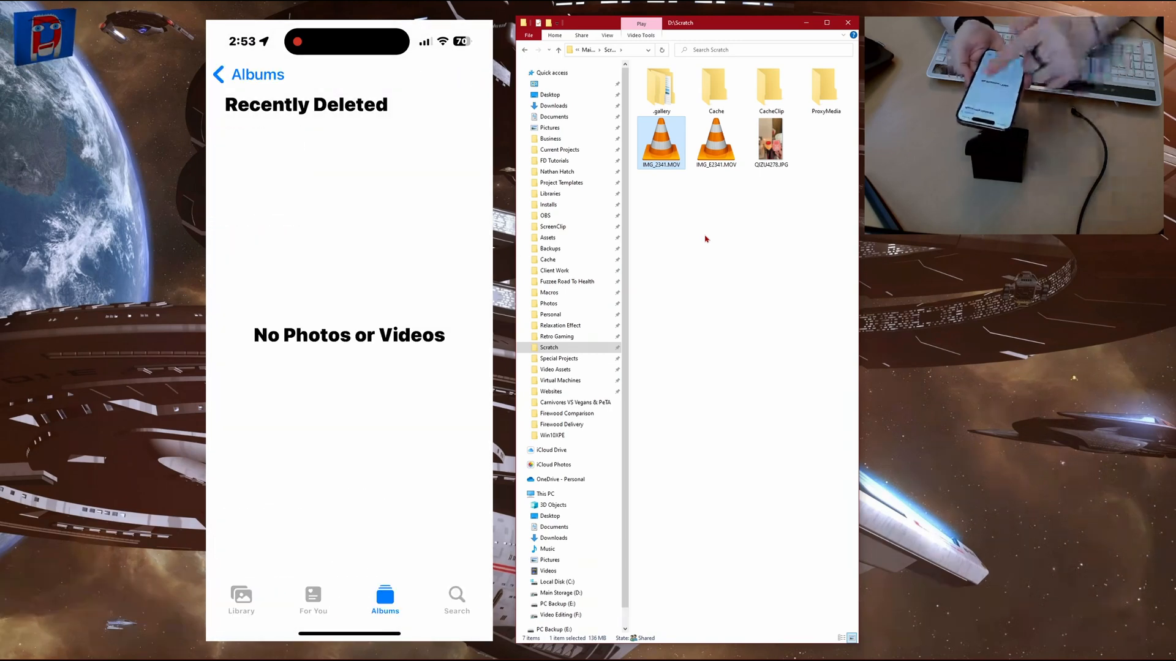
click(249, 75)
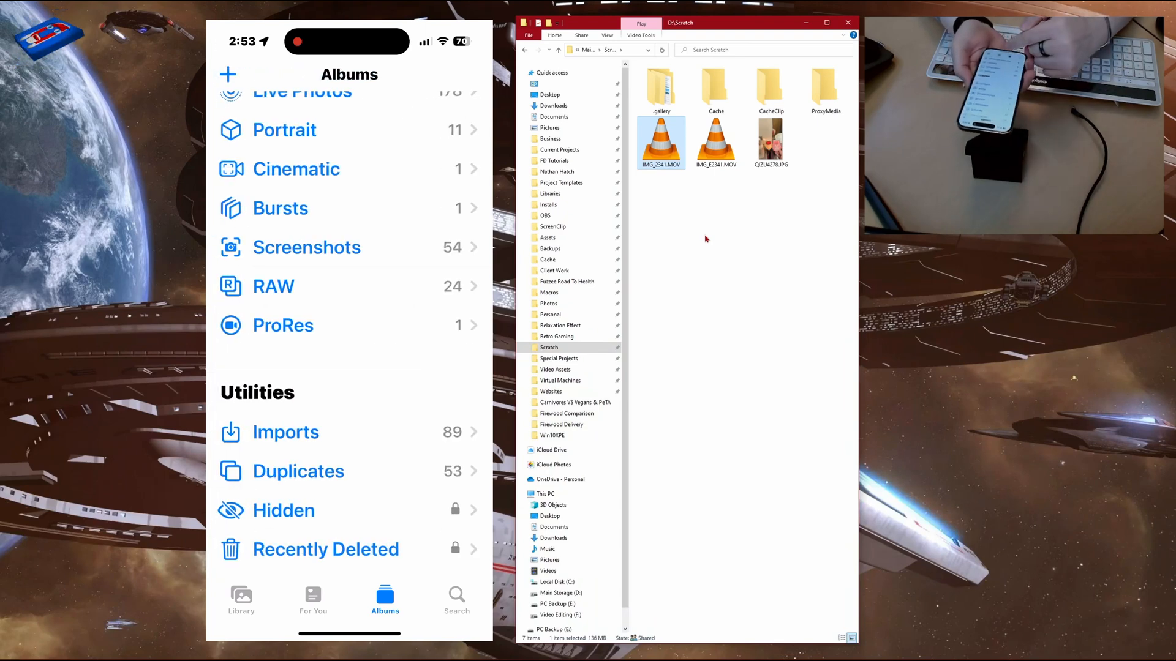